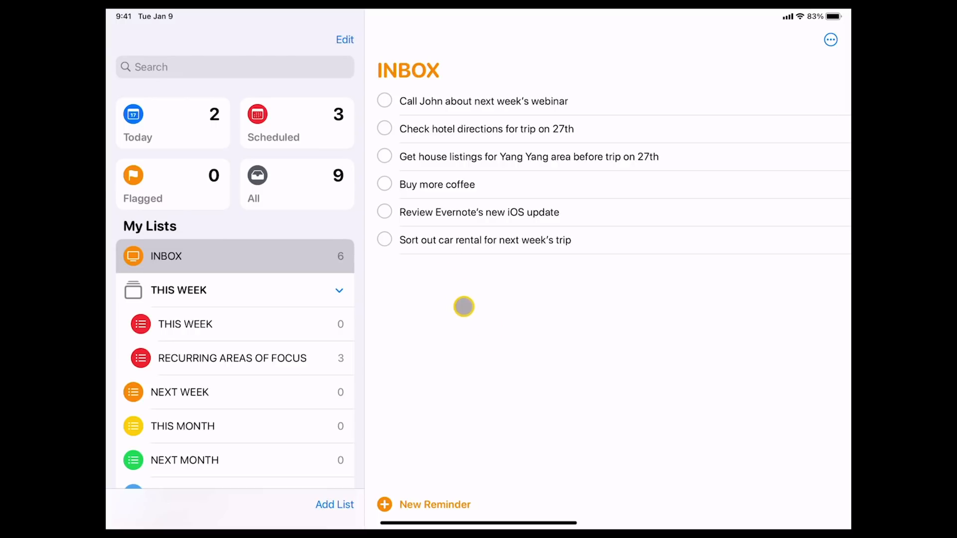
- Enter sidebar editing and uncheck the All smart list
click(345, 39)
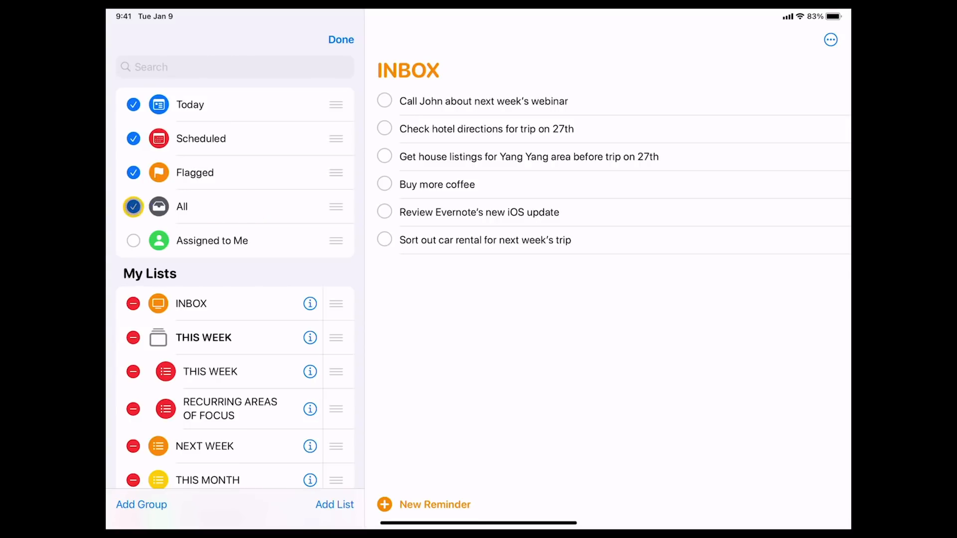
click(133, 206)
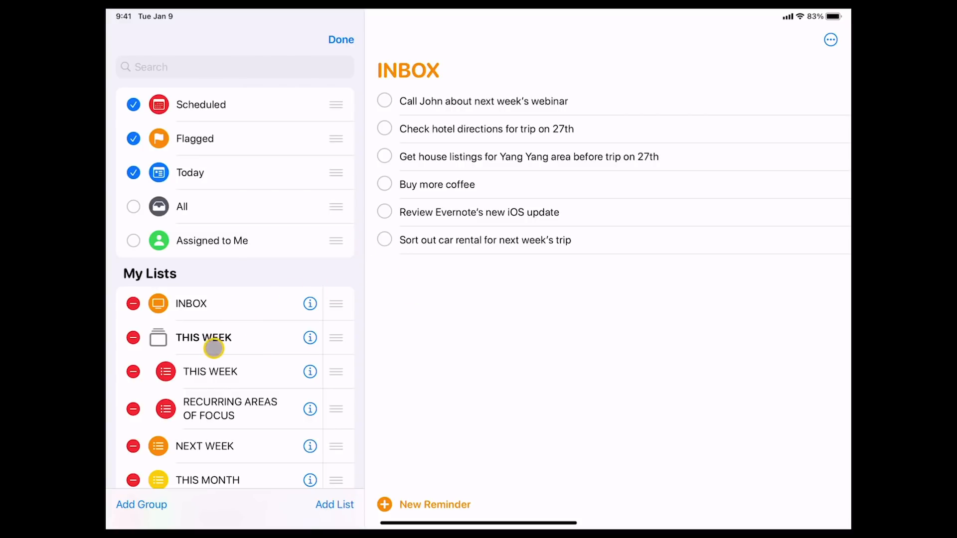
mouse_move(210, 347)
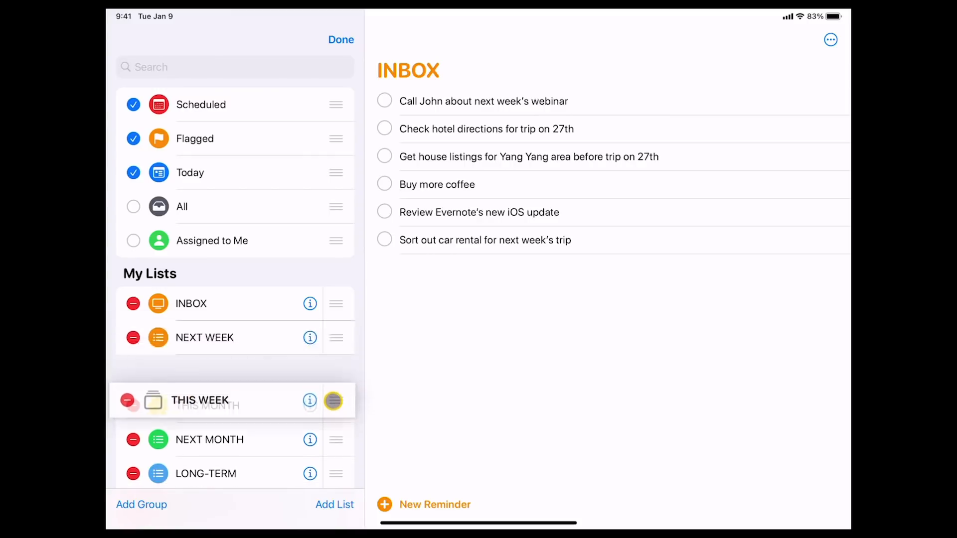
- Drag the THIS WEEK group back below INBOX and tap Done
drag(332, 401, 340, 335)
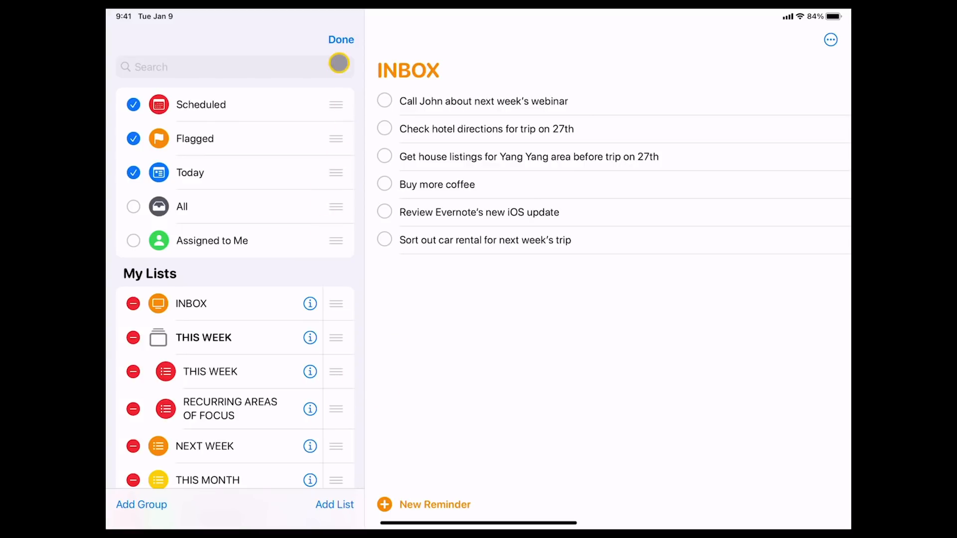
click(340, 40)
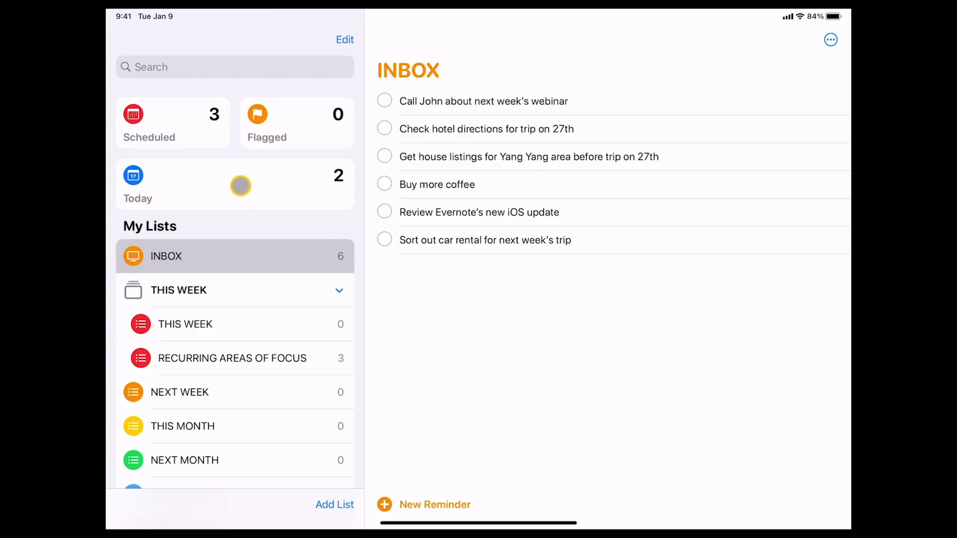
- In Today, flag 'Do exercise' and 'Read for 30 minutes'
click(234, 184)
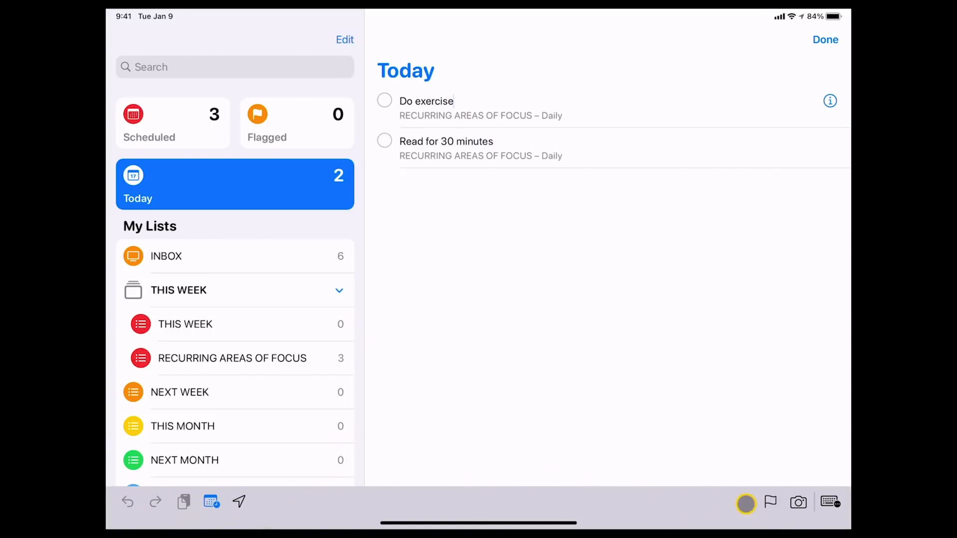
click(745, 502)
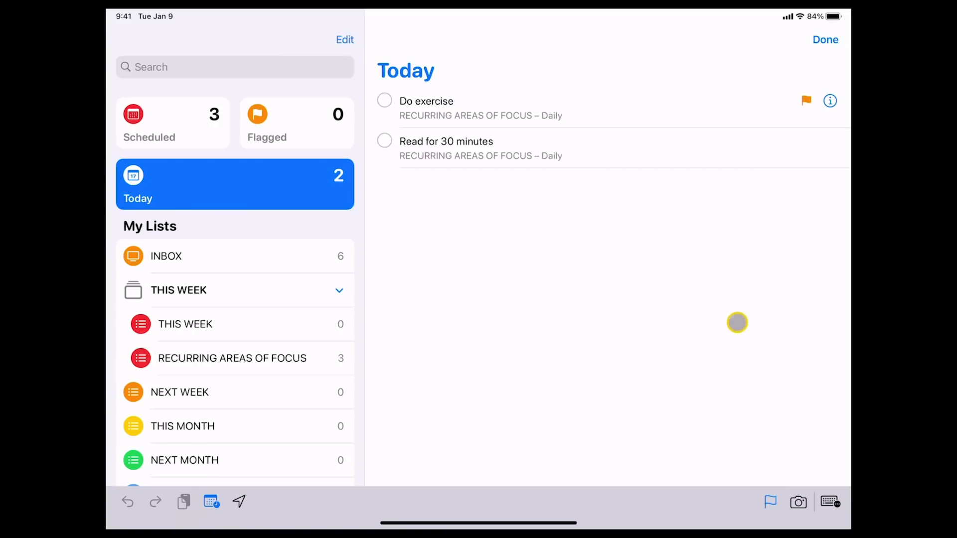
mouse_move(661, 154)
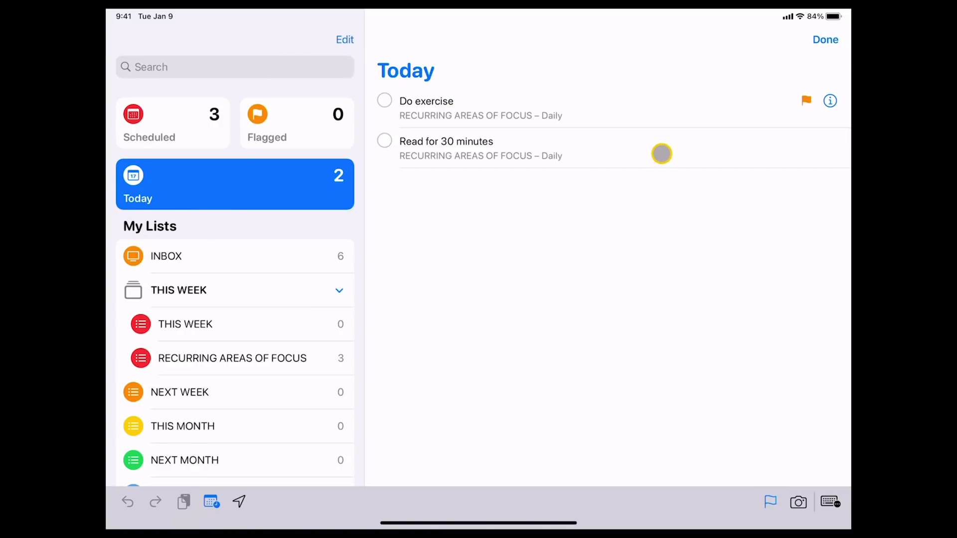
click(770, 502)
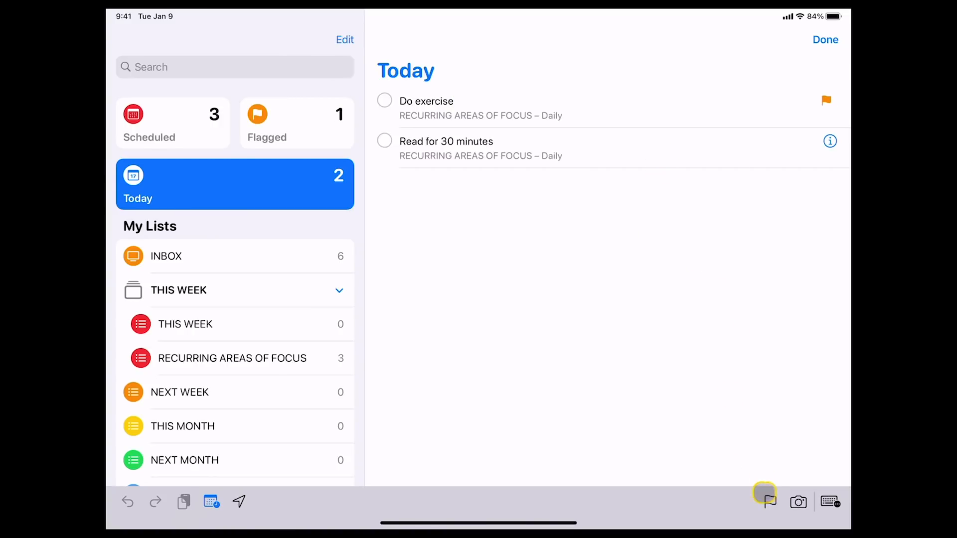
click(764, 502)
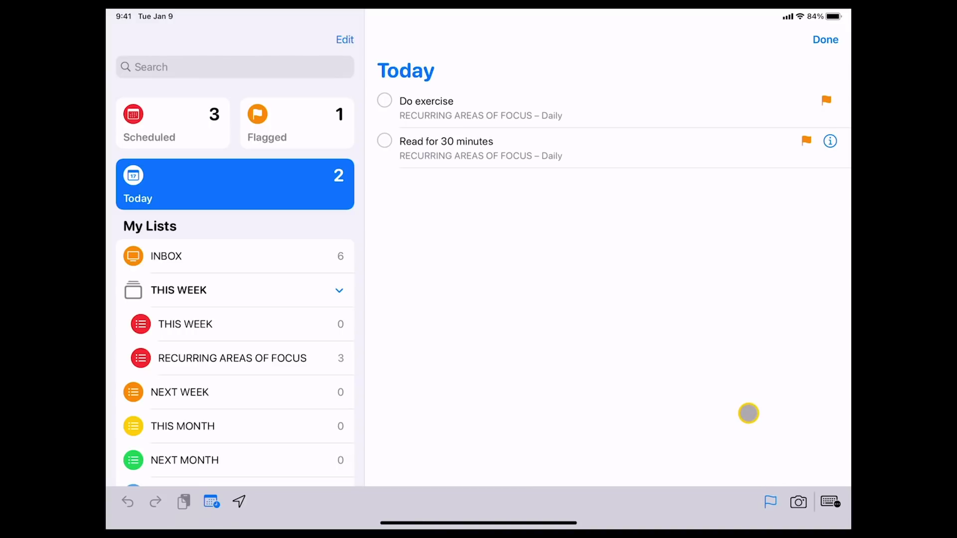
mouse_move(815, 163)
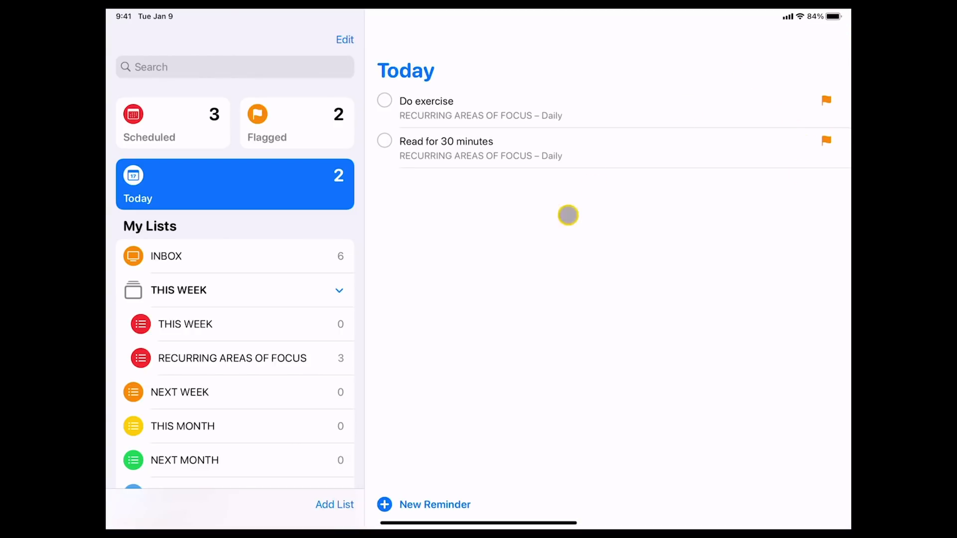
- Open the Flagged list showing its two flagged reminders
click(296, 122)
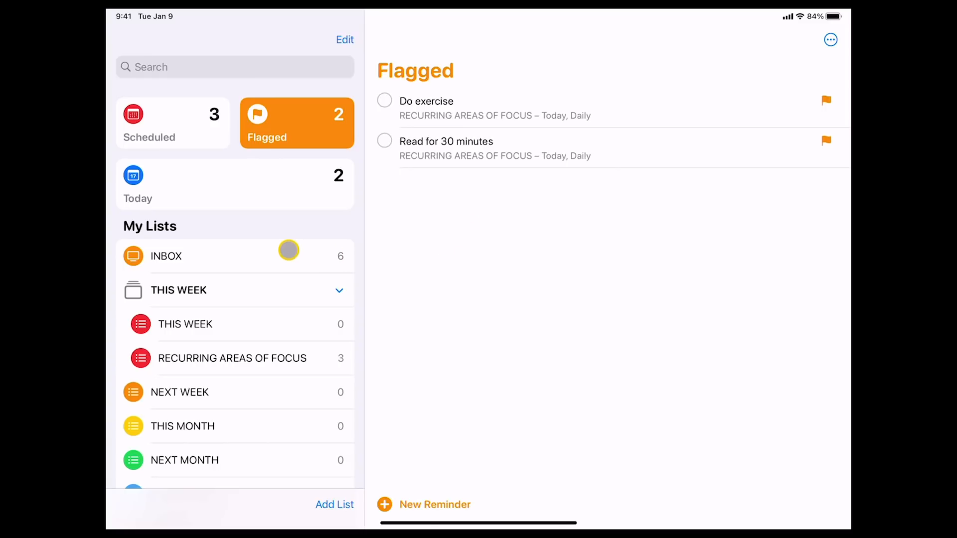
- From INBOX, move the webinar call, hotel directions and house listings reminders to NEXT WEEK
click(166, 255)
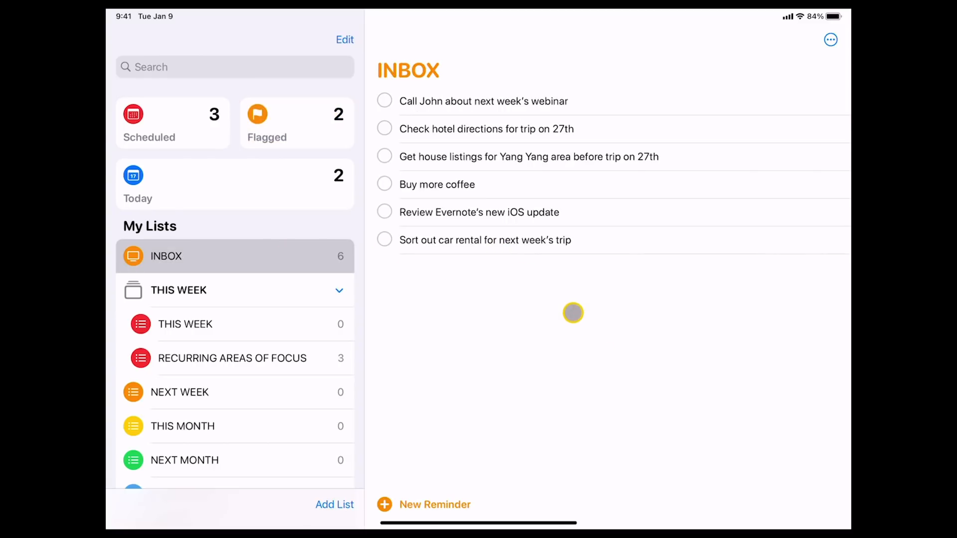
mouse_move(557, 288)
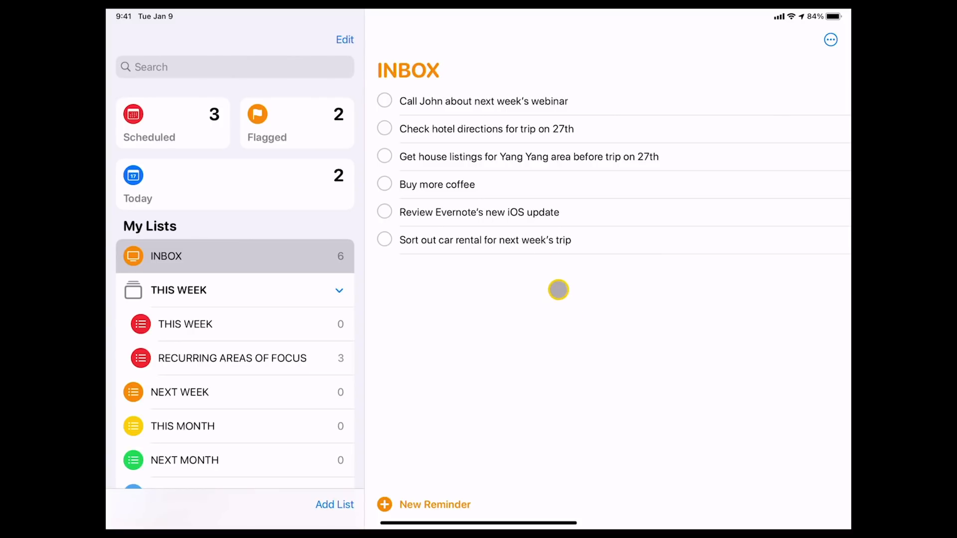
mouse_move(513, 180)
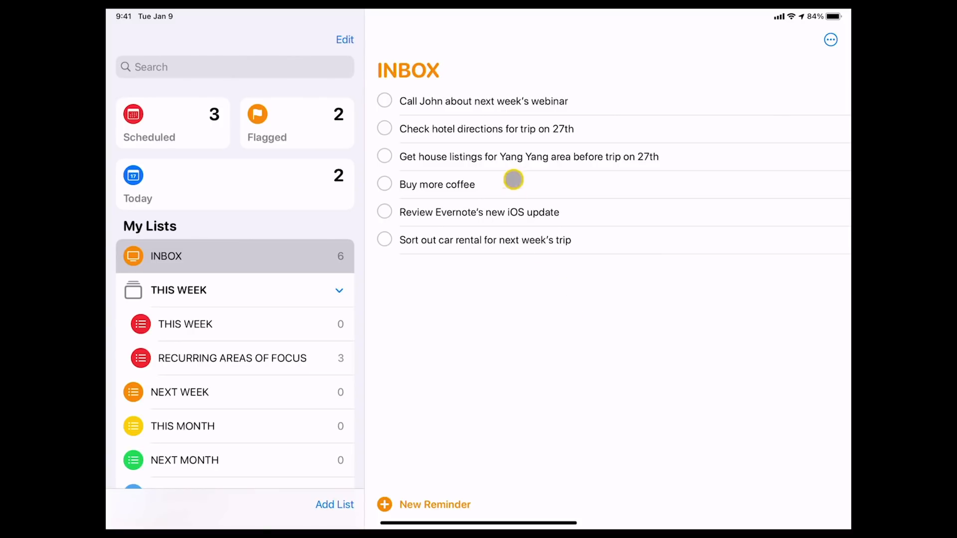
click(483, 101)
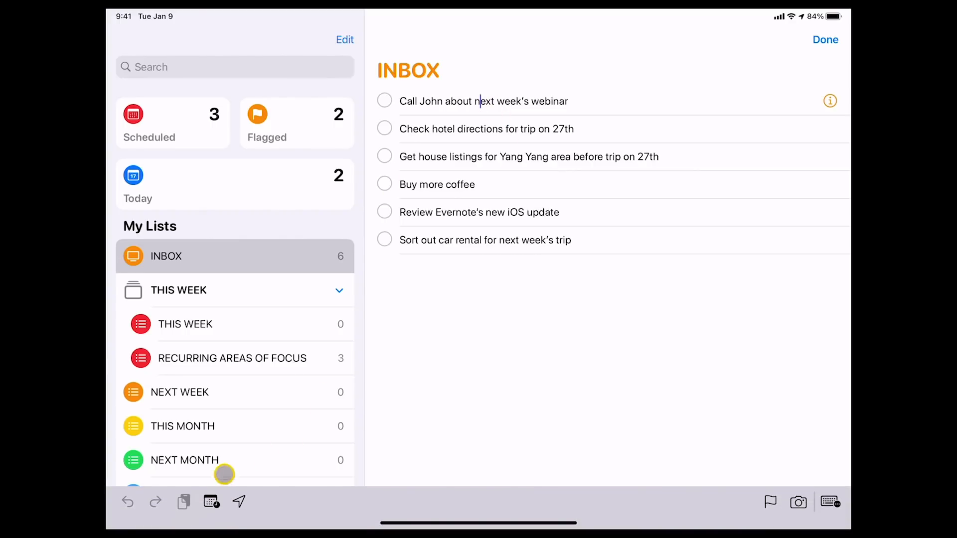
click(238, 502)
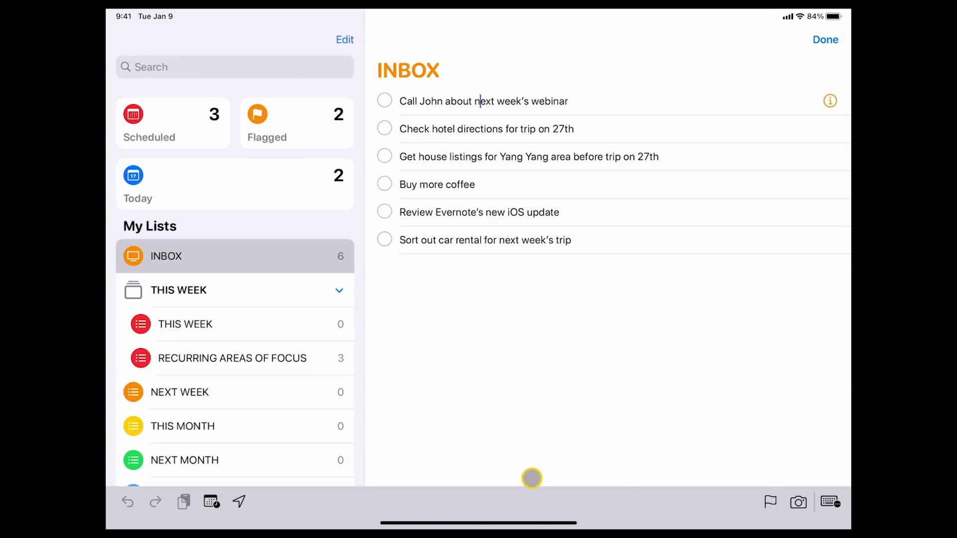
mouse_move(718, 390)
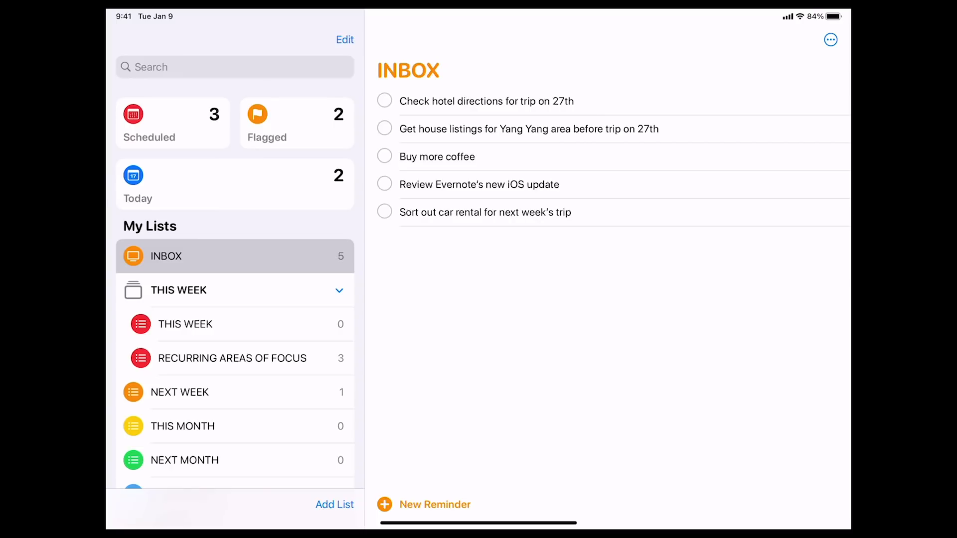
click(454, 101)
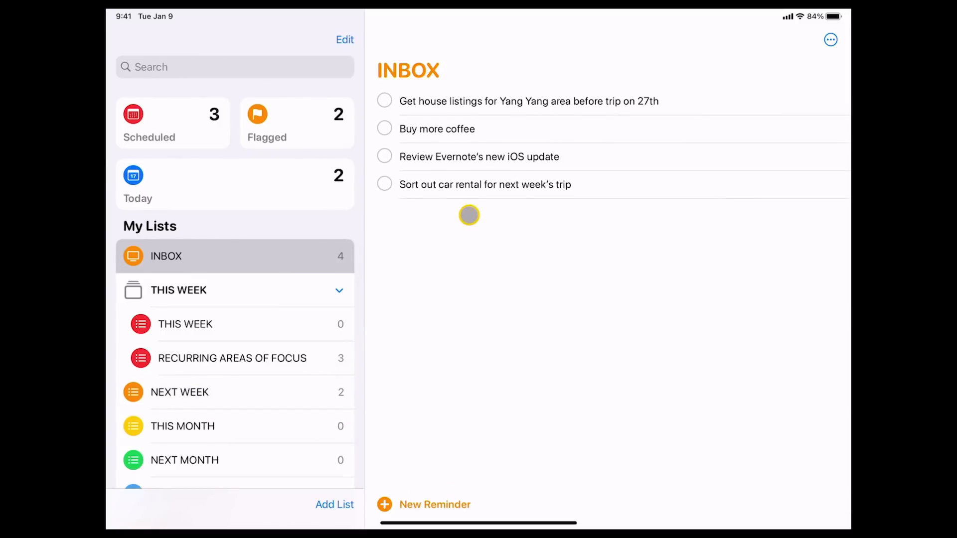
click(437, 129)
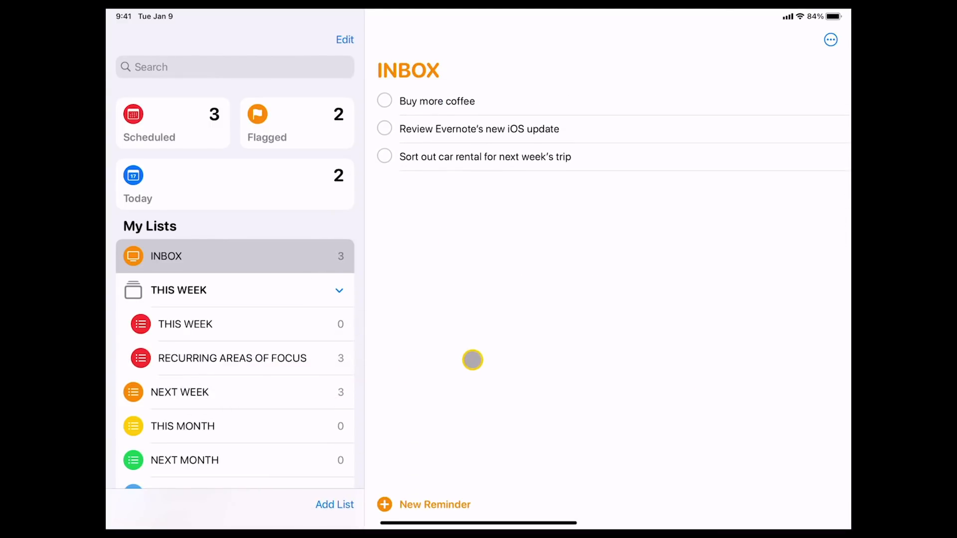
mouse_move(442, 274)
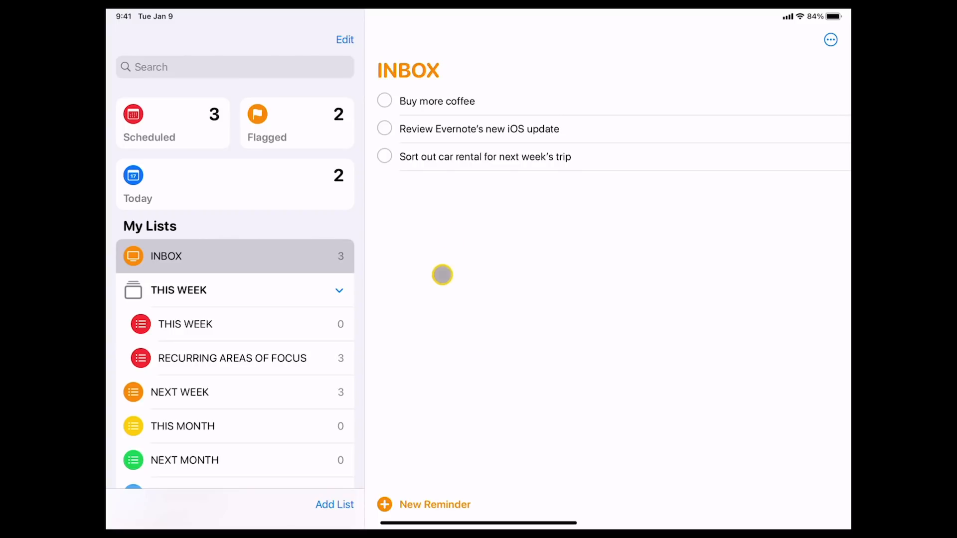
- Date 'Buy more coffee' today and move it into THIS WEEK
click(437, 100)
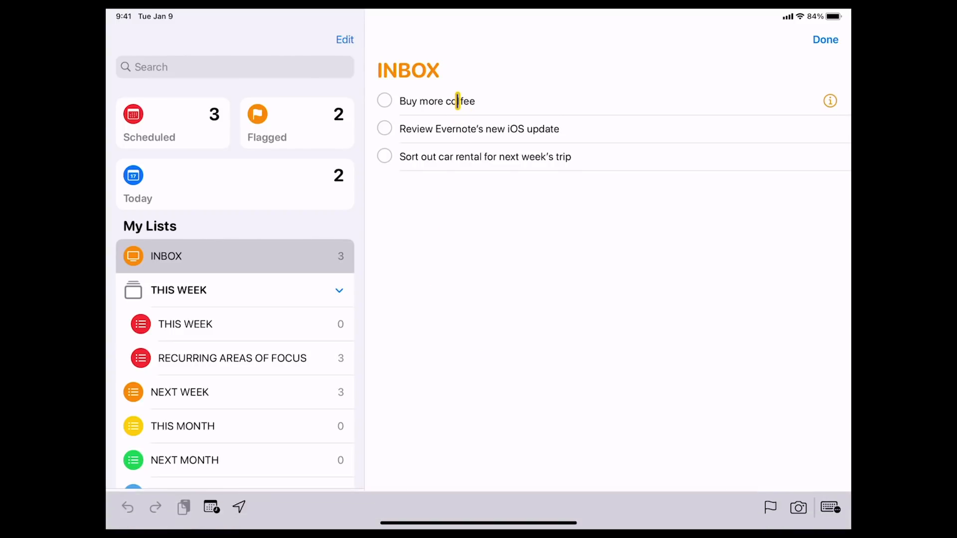
click(210, 507)
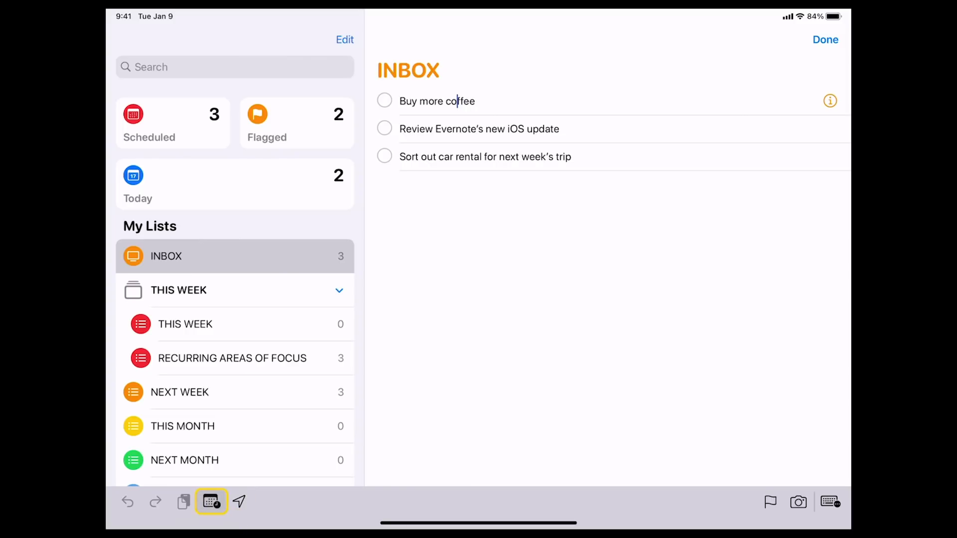
click(212, 502)
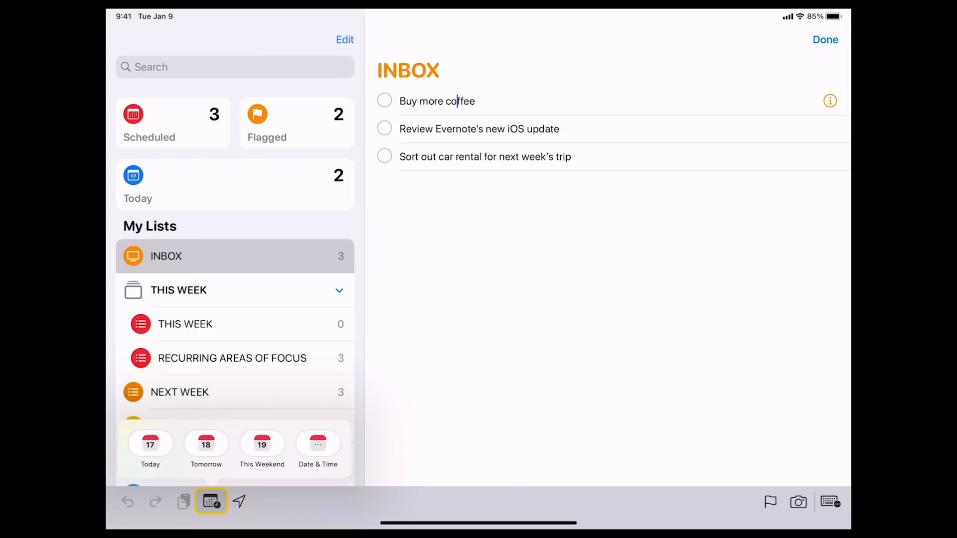
click(150, 443)
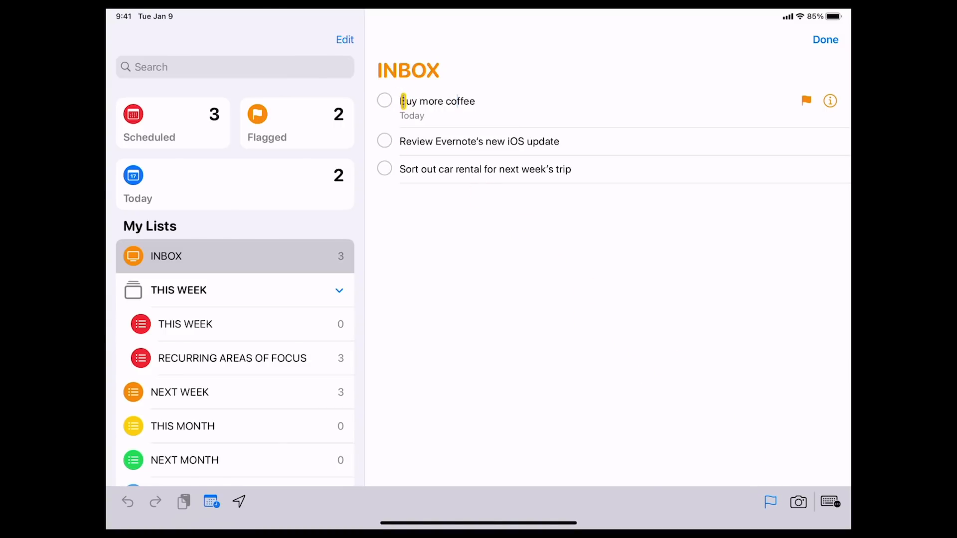
click(825, 39)
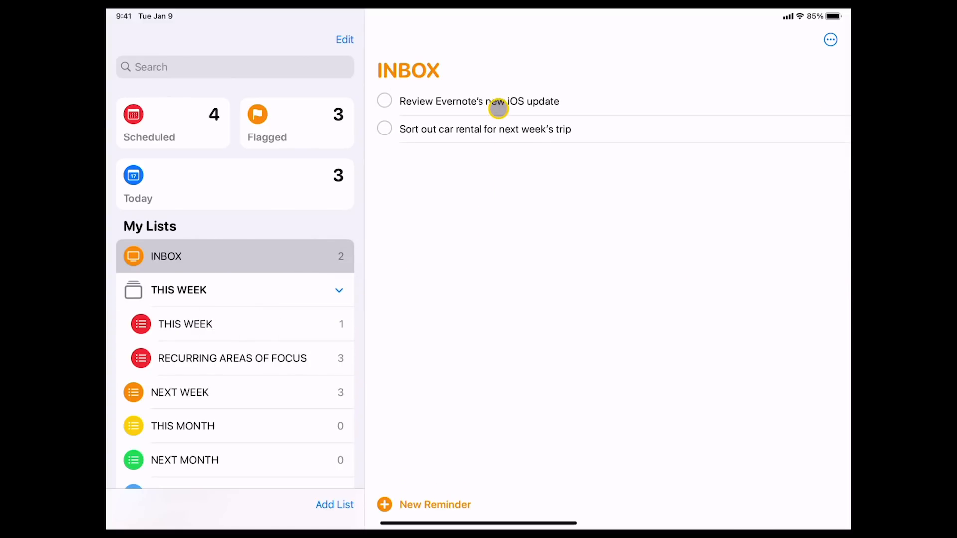
- Make 'Review Evernote's new iOS update' due today, file it in THIS WEEK, and view that list
click(479, 101)
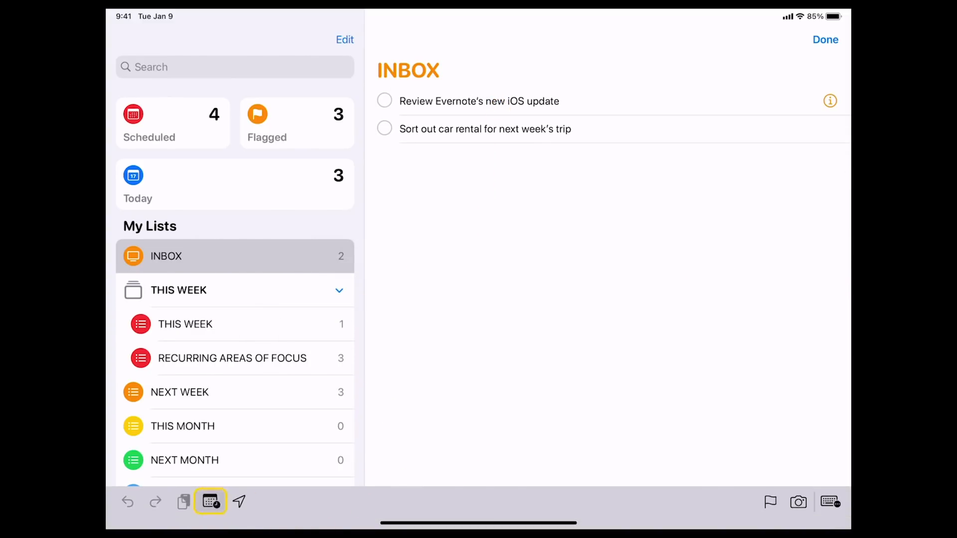
click(209, 502)
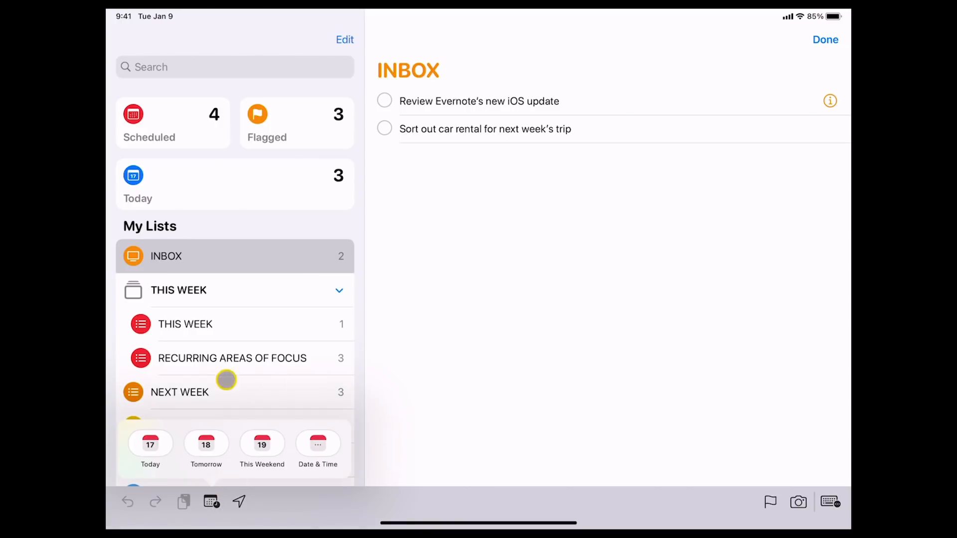
click(150, 443)
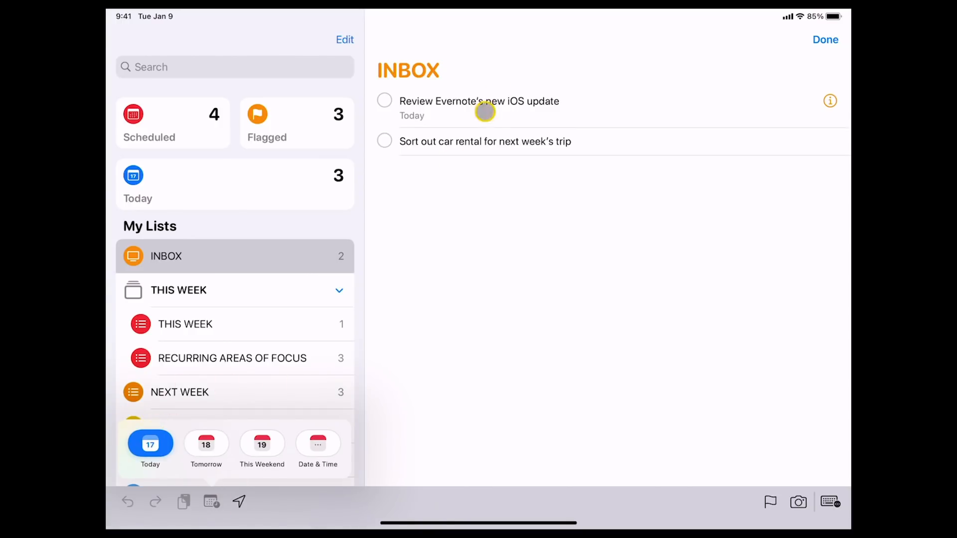
mouse_move(464, 102)
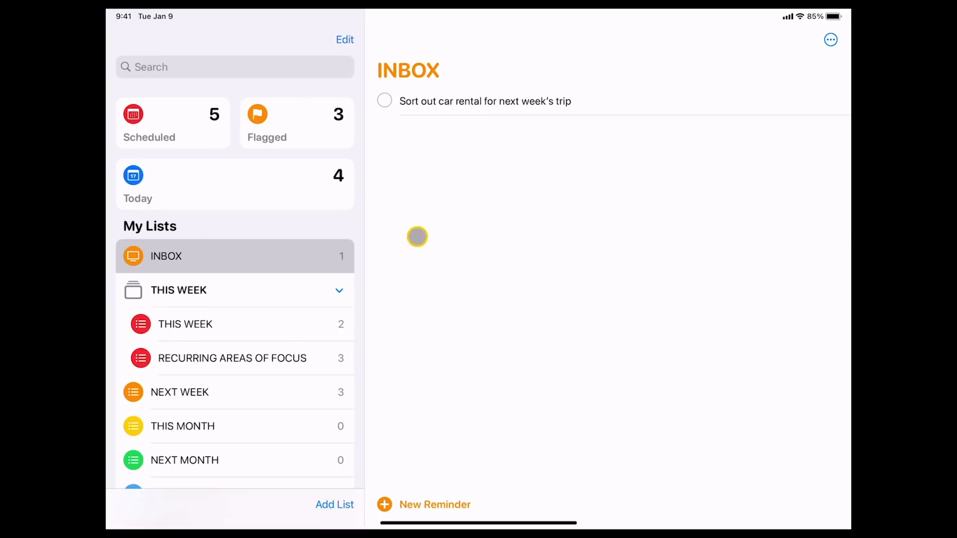
click(185, 324)
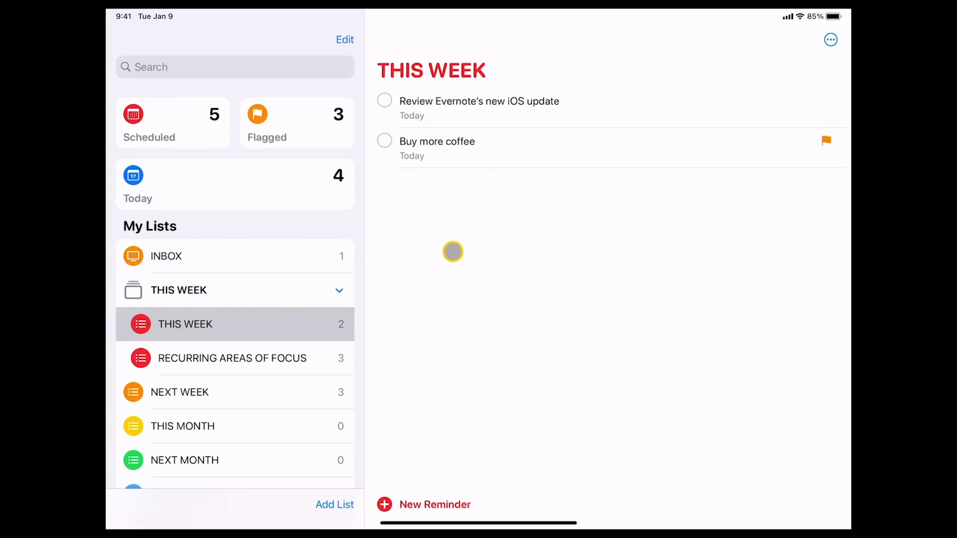
mouse_move(238, 247)
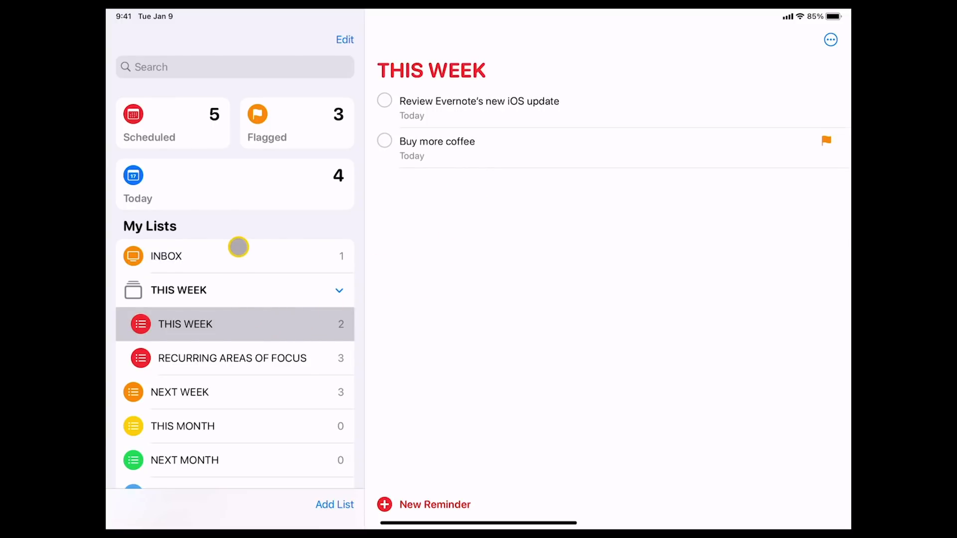
click(166, 256)
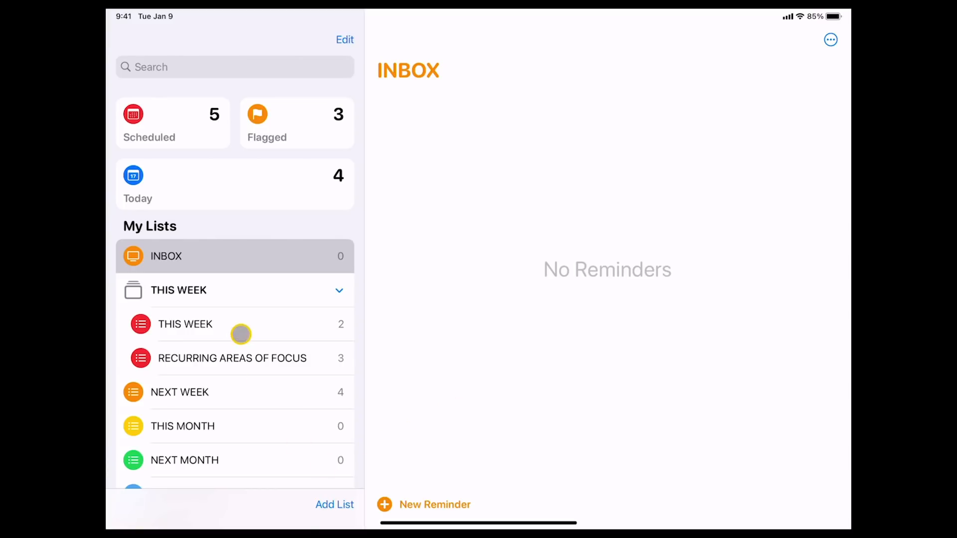
click(185, 323)
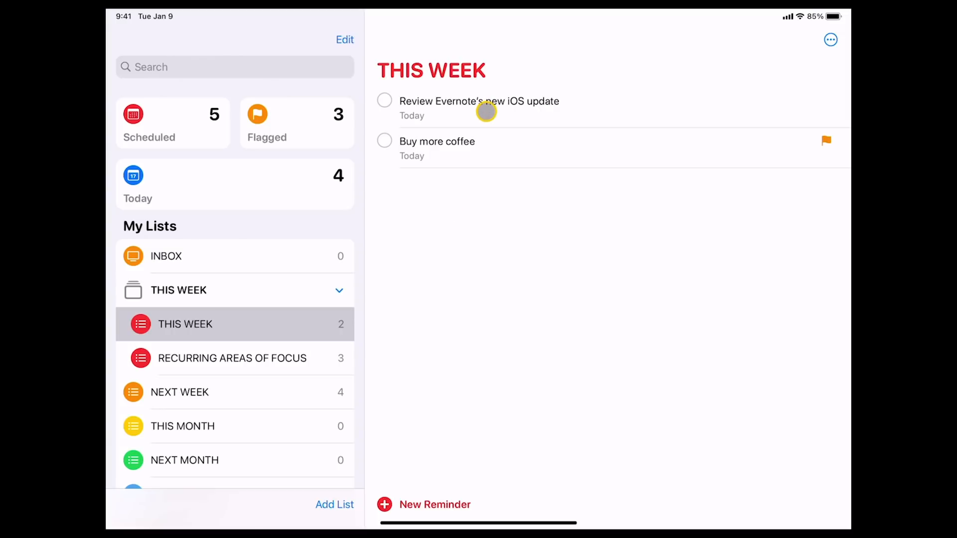
click(486, 112)
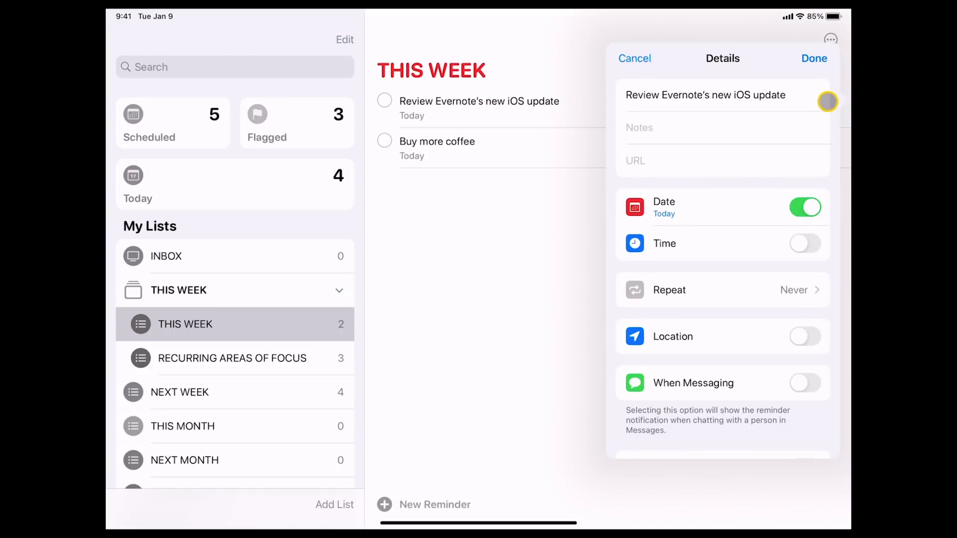
scroll(down, 3)
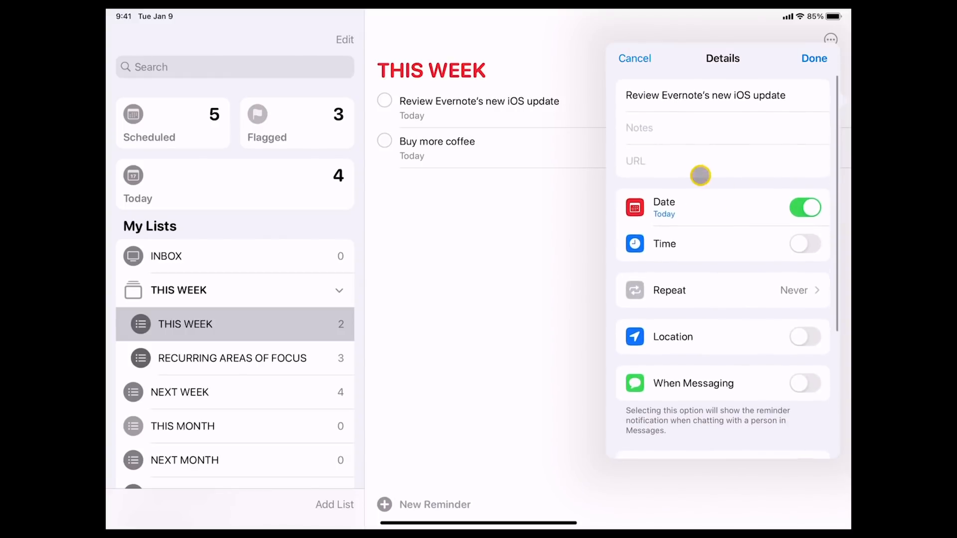
click(684, 161)
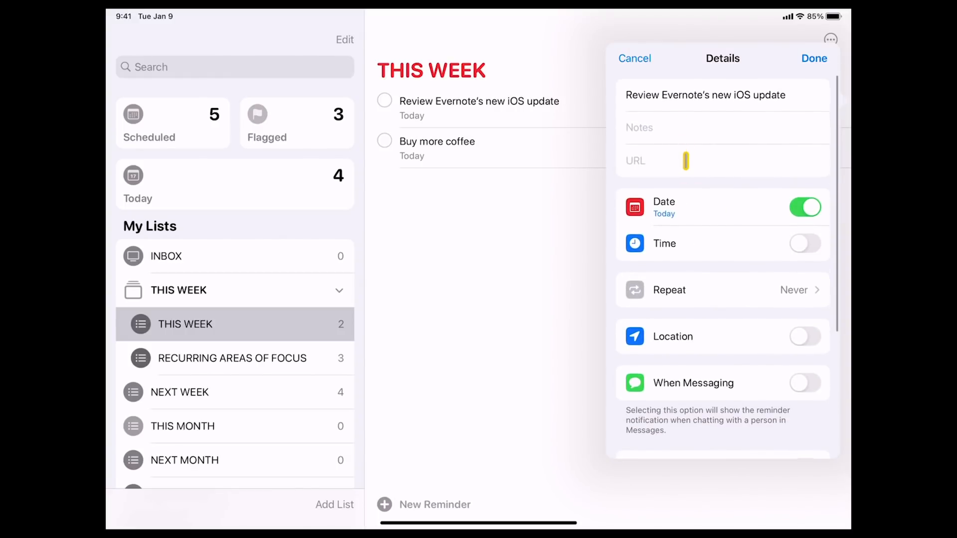
scroll(down, 3)
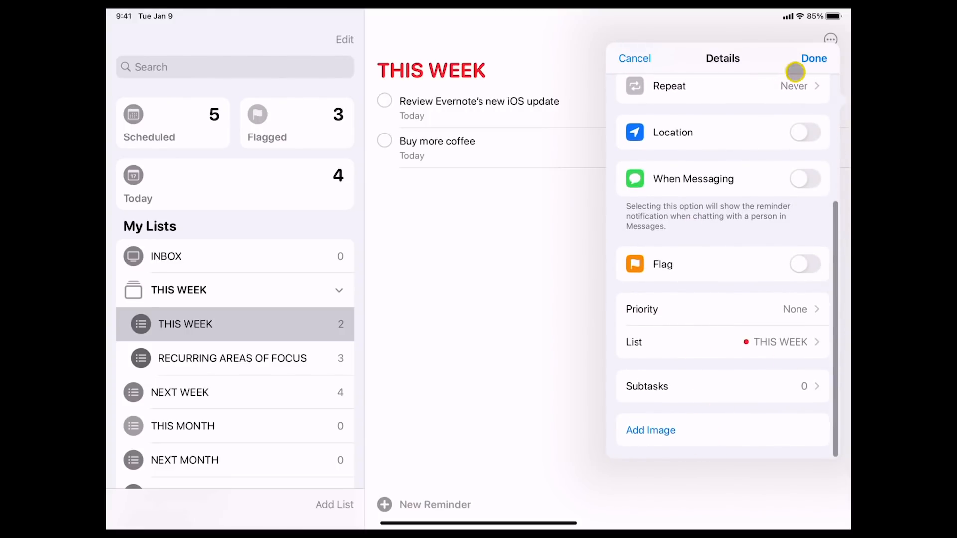
click(814, 58)
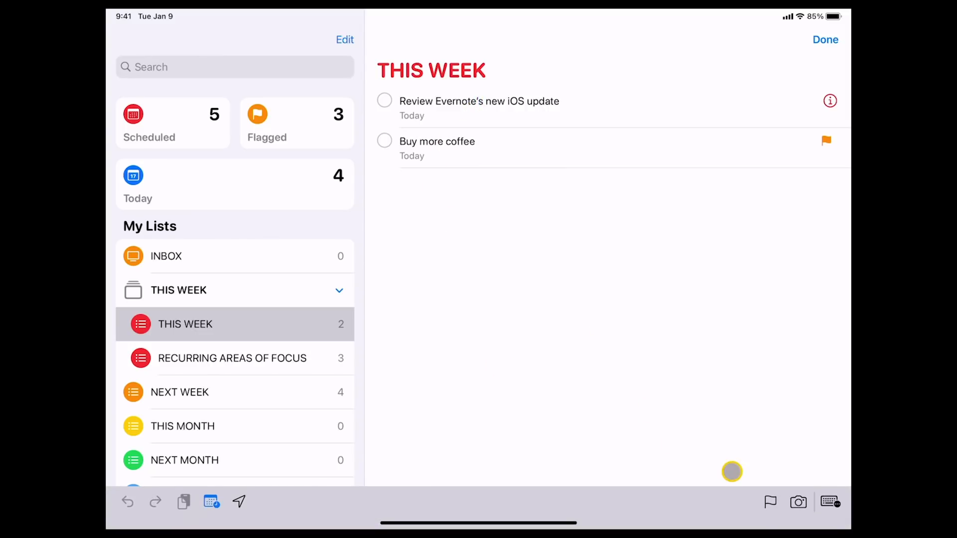
click(797, 502)
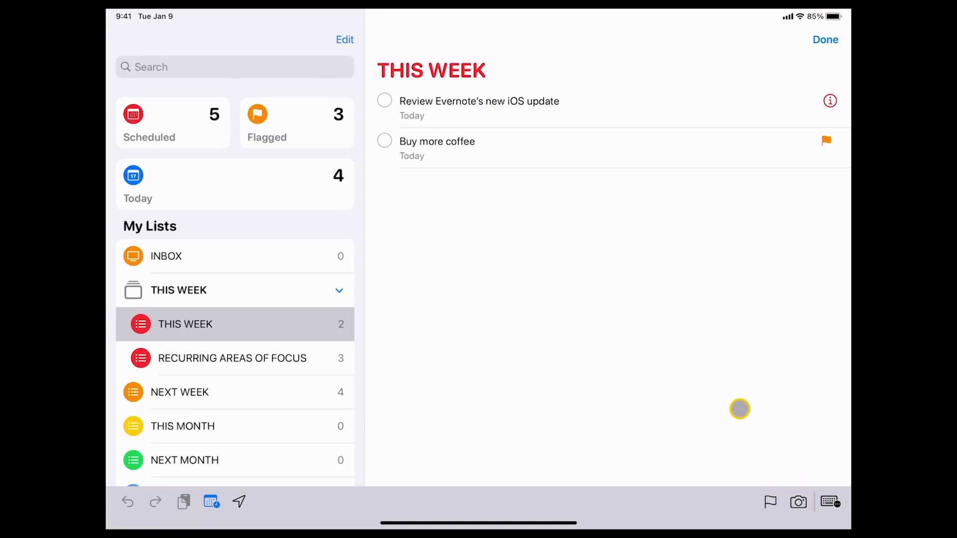
mouse_move(625, 398)
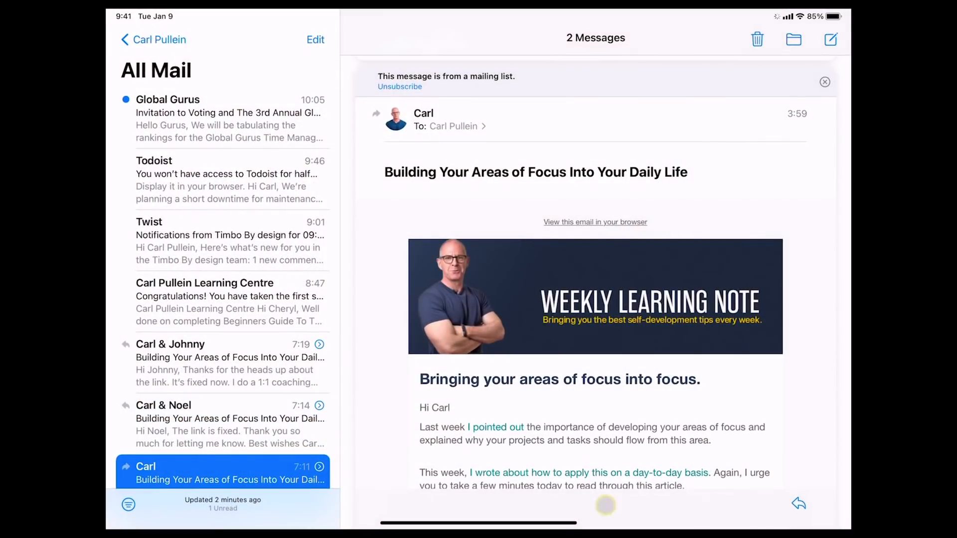
mouse_move(269, 161)
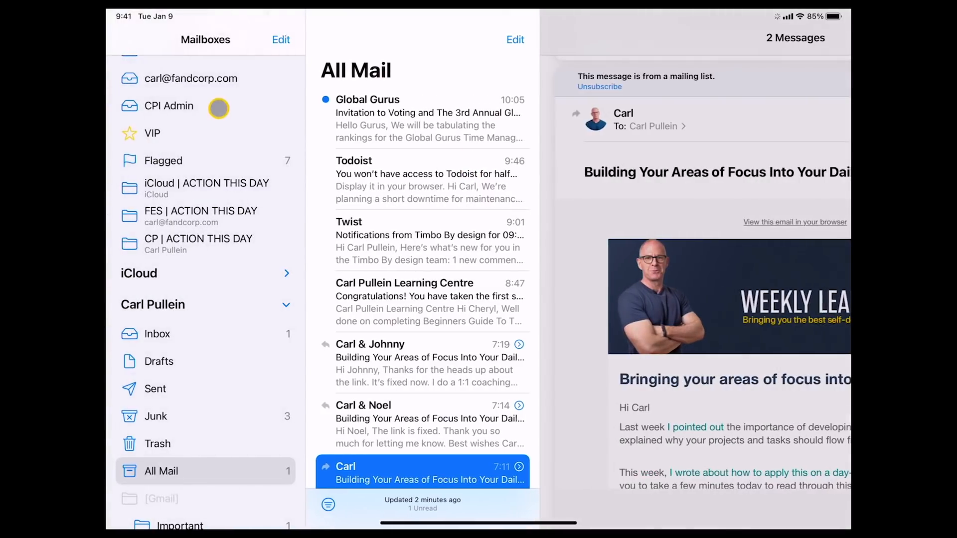
- Open the Todoist planned maintenance downtime email from All Inboxes
click(171, 101)
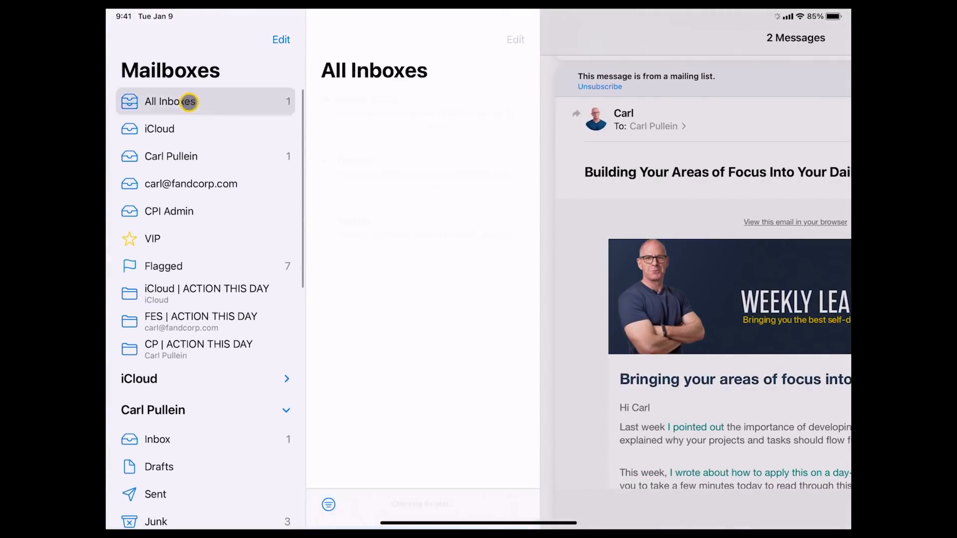
click(225, 180)
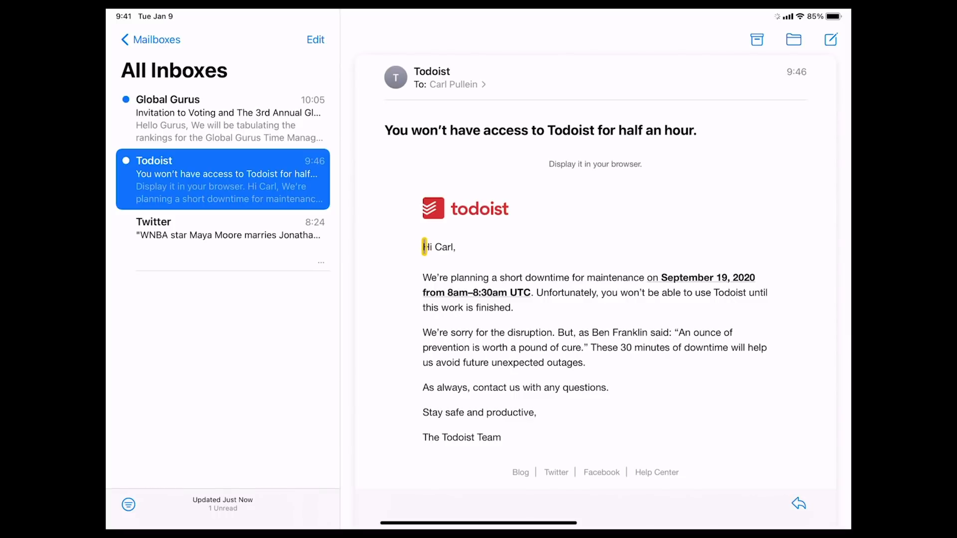
- Select the Todoist email body and add it as a reminder via Share
drag(425, 247, 557, 454)
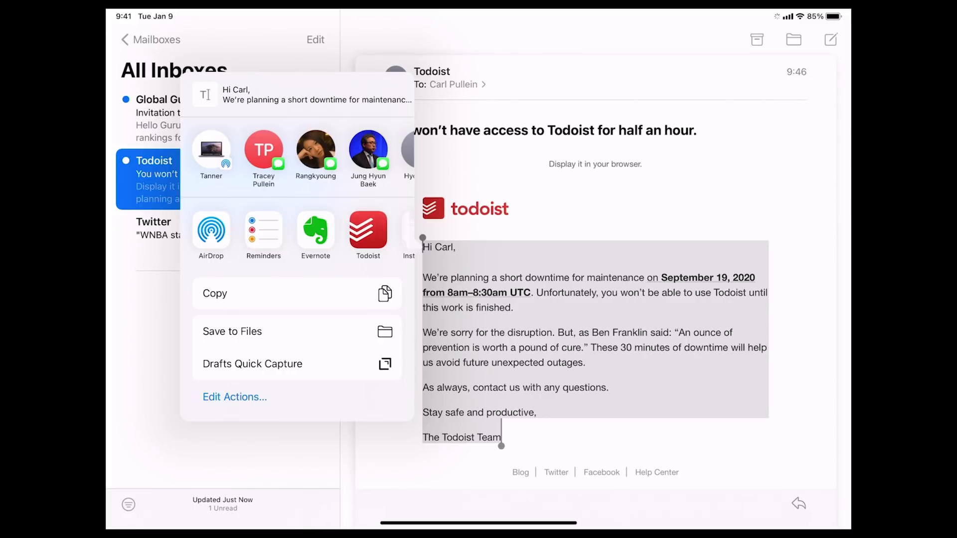
click(264, 233)
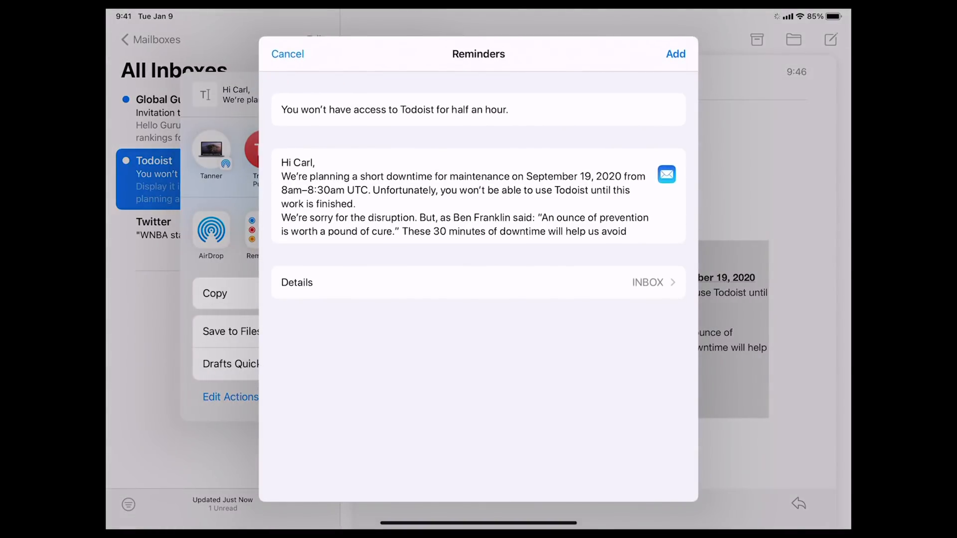
click(287, 54)
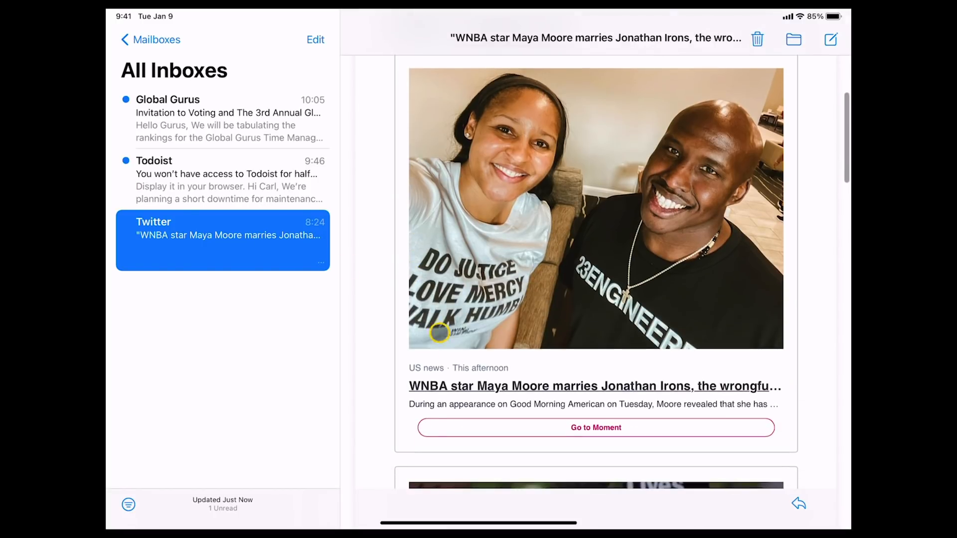
mouse_move(408, 404)
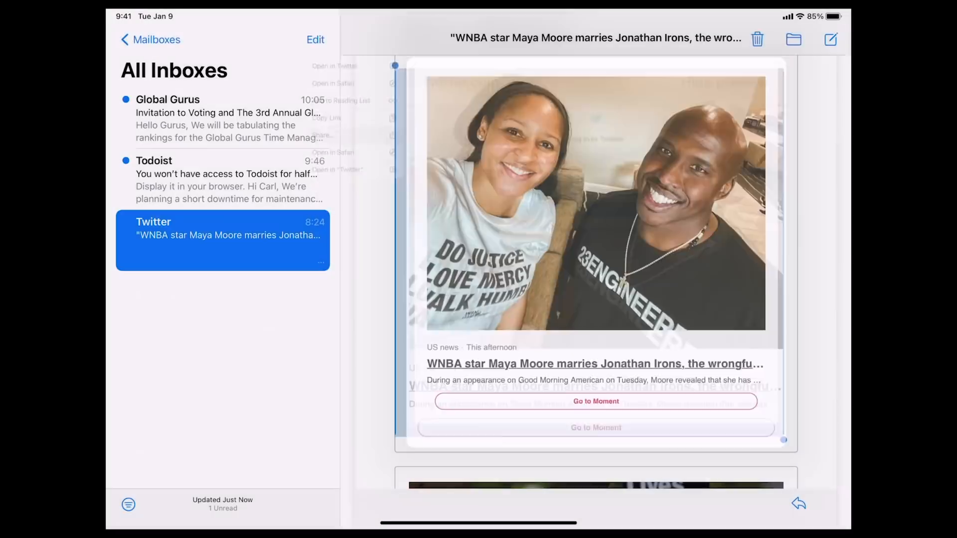
- Share the Maya Moore news link to Reminders and add it
click(234, 238)
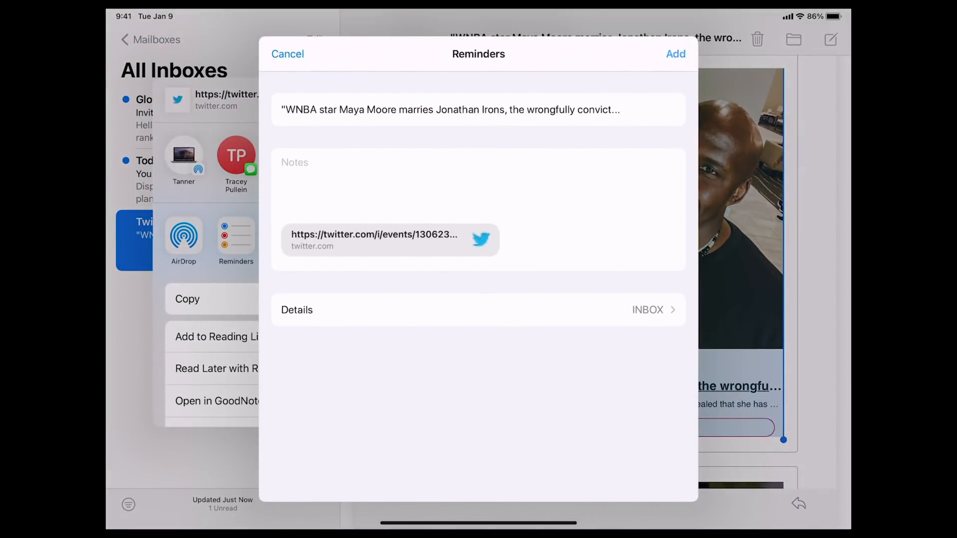
click(288, 54)
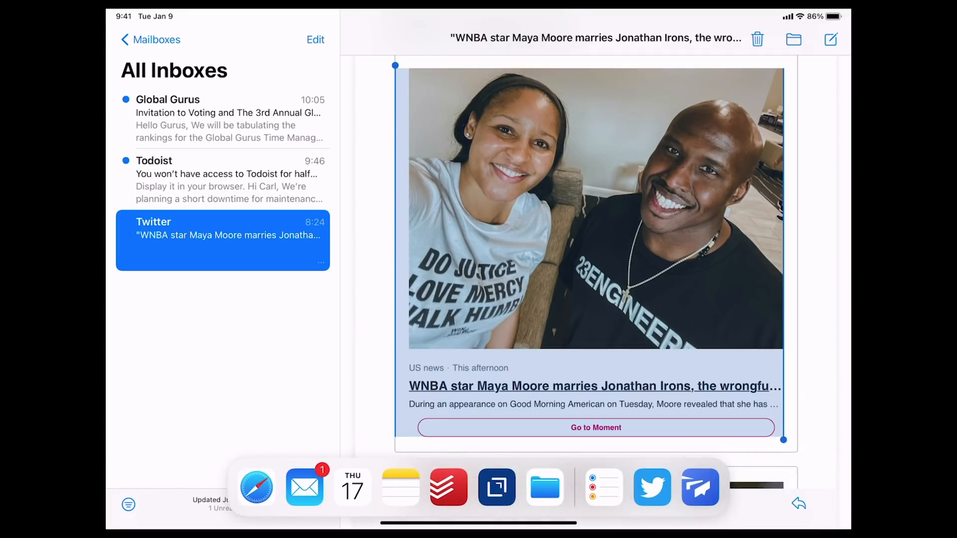
- Switch to Reminders and view the Inbox with the Todoist message and Maya Moore Twitter link
click(603, 486)
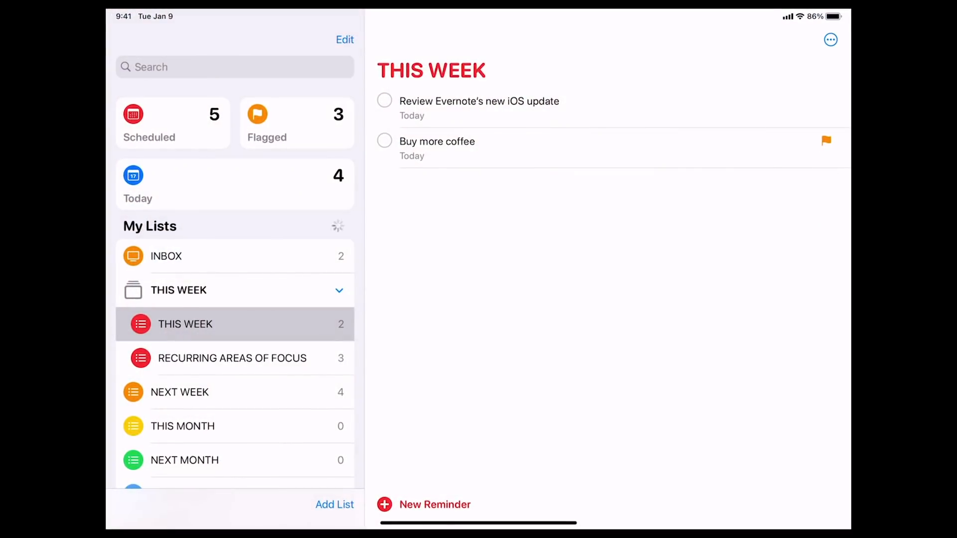
click(165, 255)
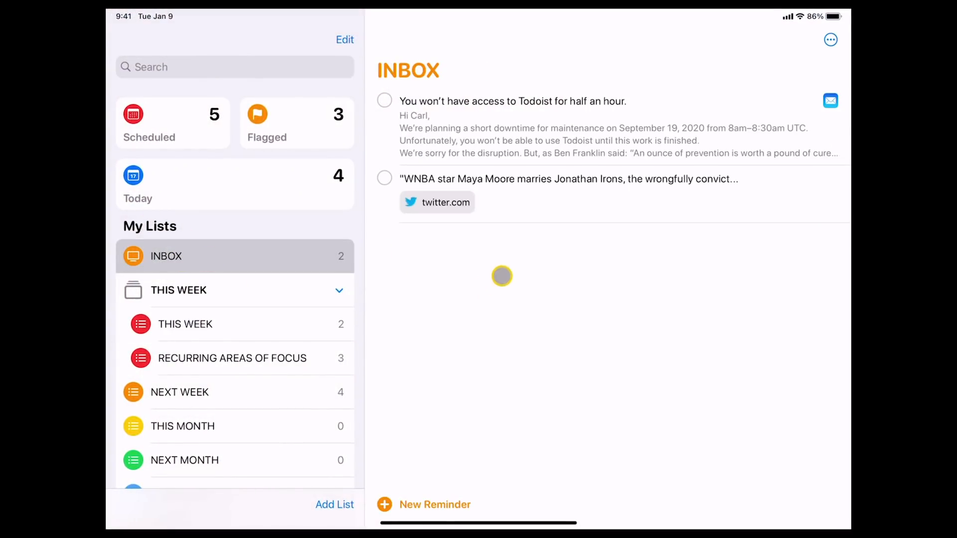
mouse_move(559, 244)
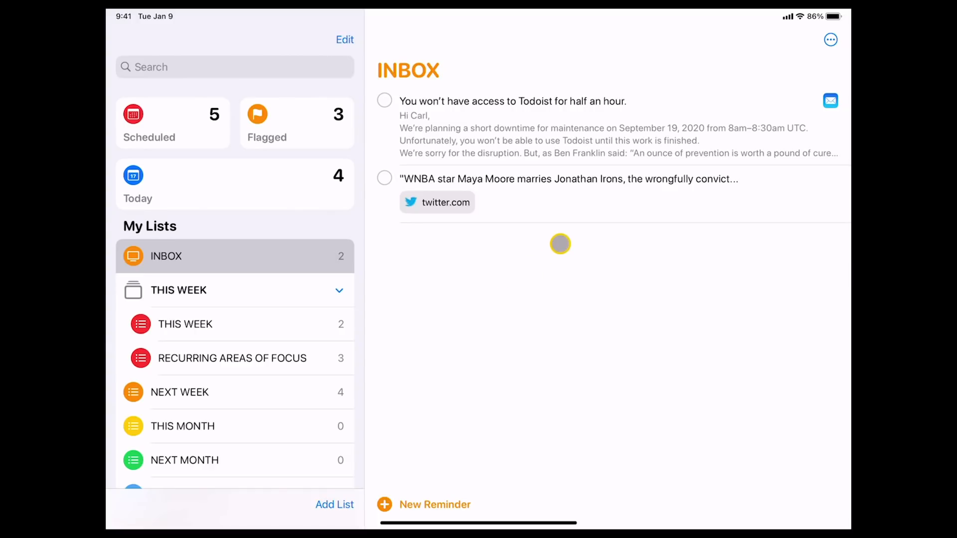
mouse_move(503, 133)
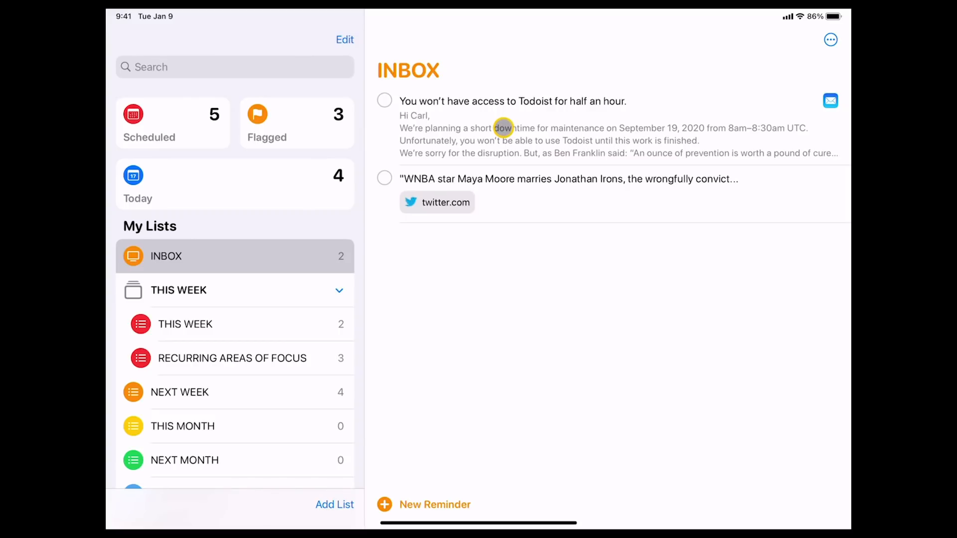
mouse_move(752, 91)
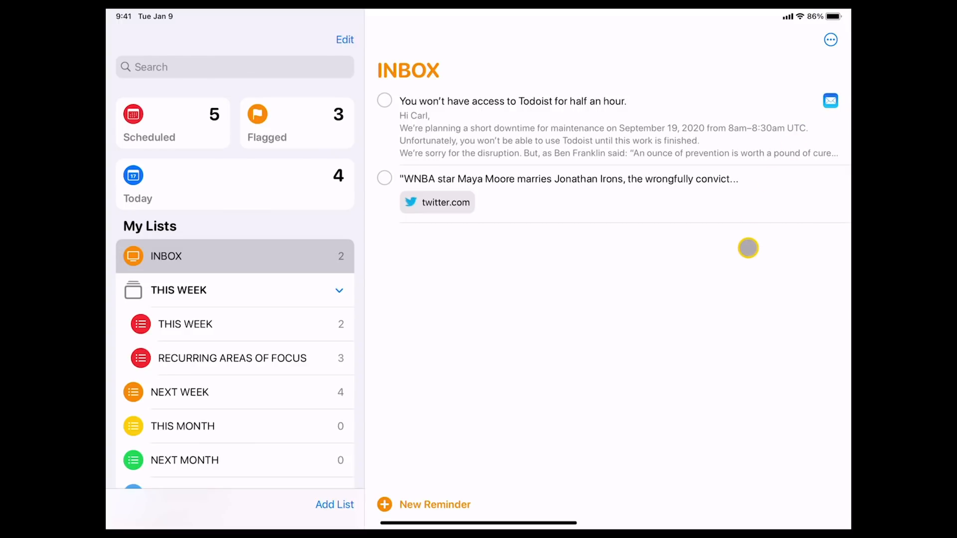
mouse_move(597, 263)
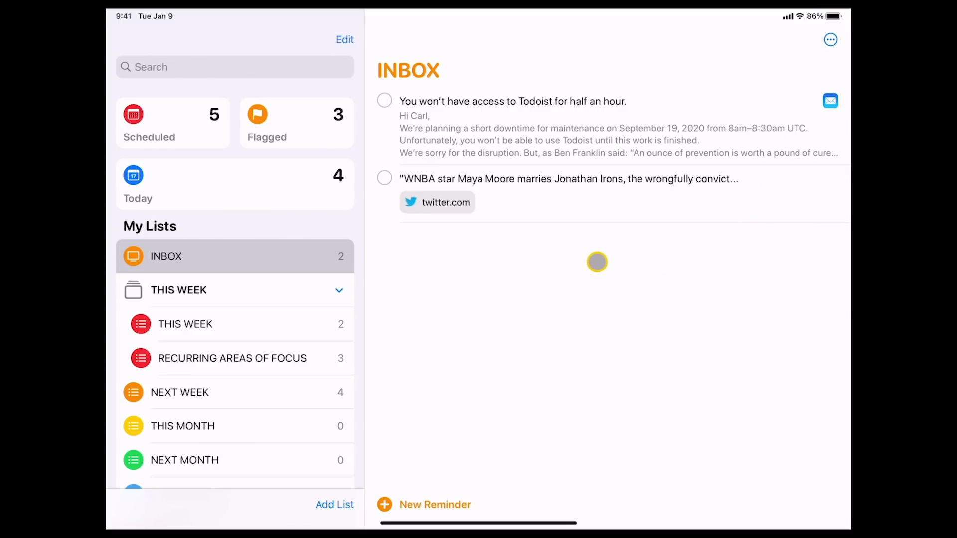
mouse_move(563, 255)
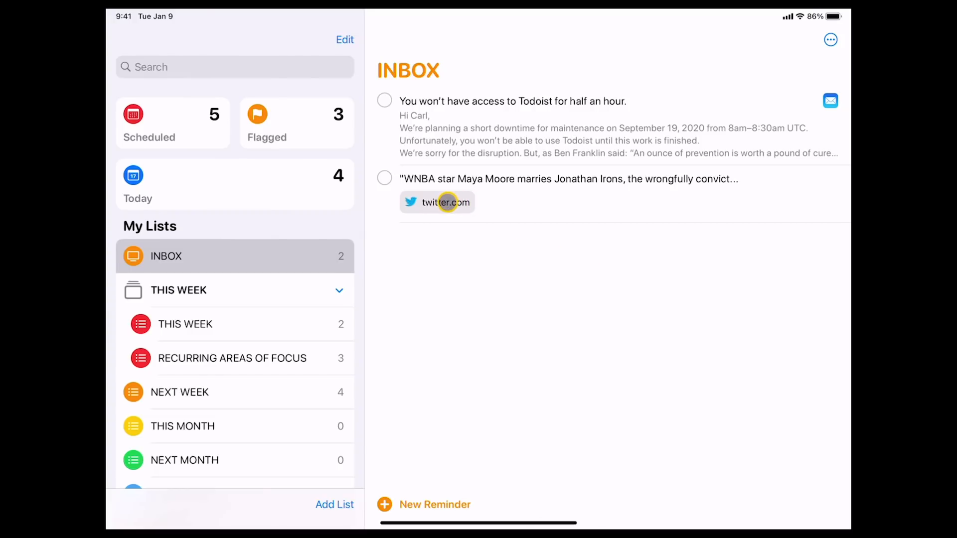
mouse_move(535, 219)
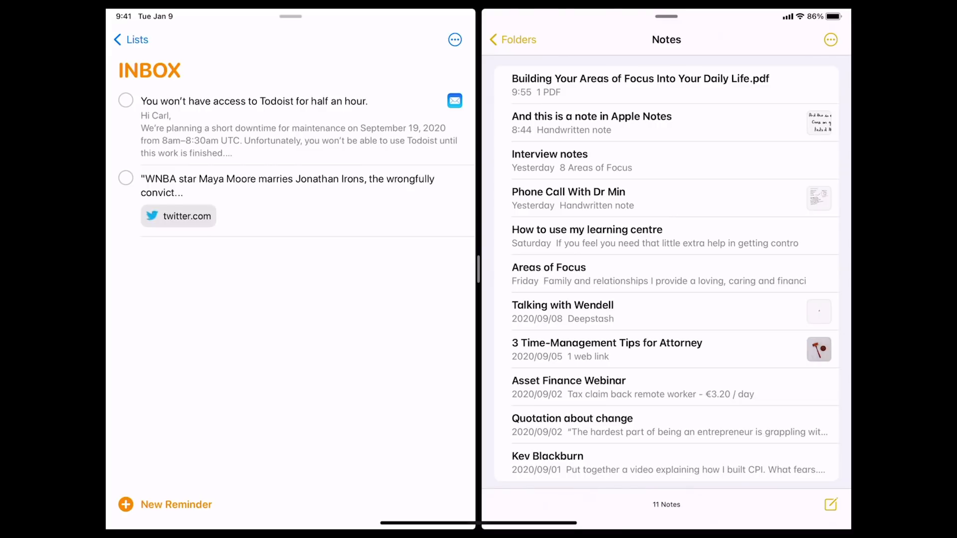
- Drag the Building Your Areas of Focus PDF note into the Inbox, then open it in Notes
click(641, 85)
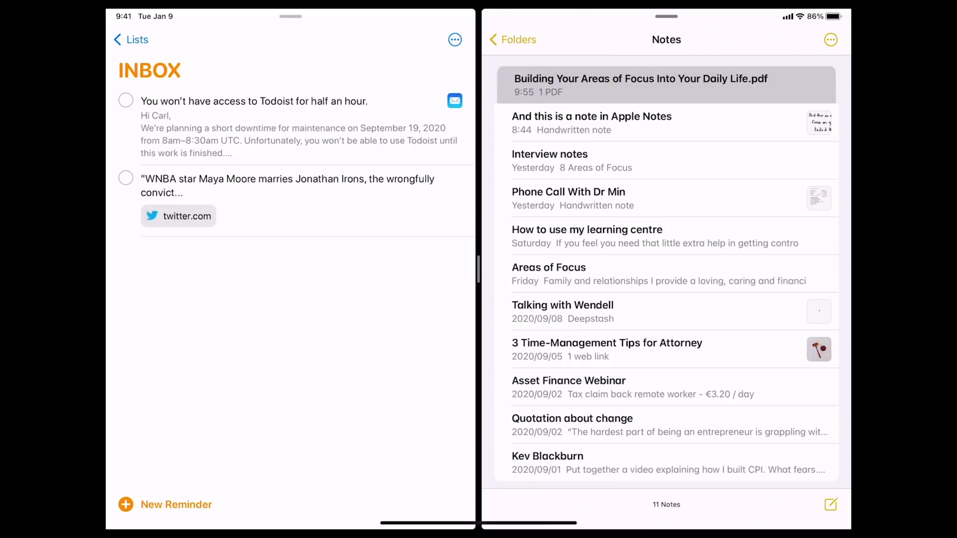
drag(639, 84, 275, 315)
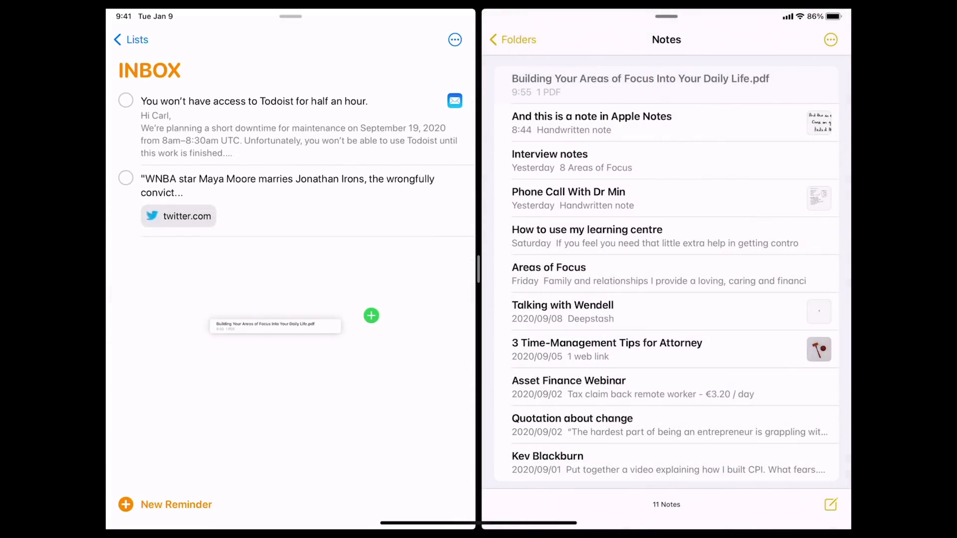
drag(275, 326, 275, 250)
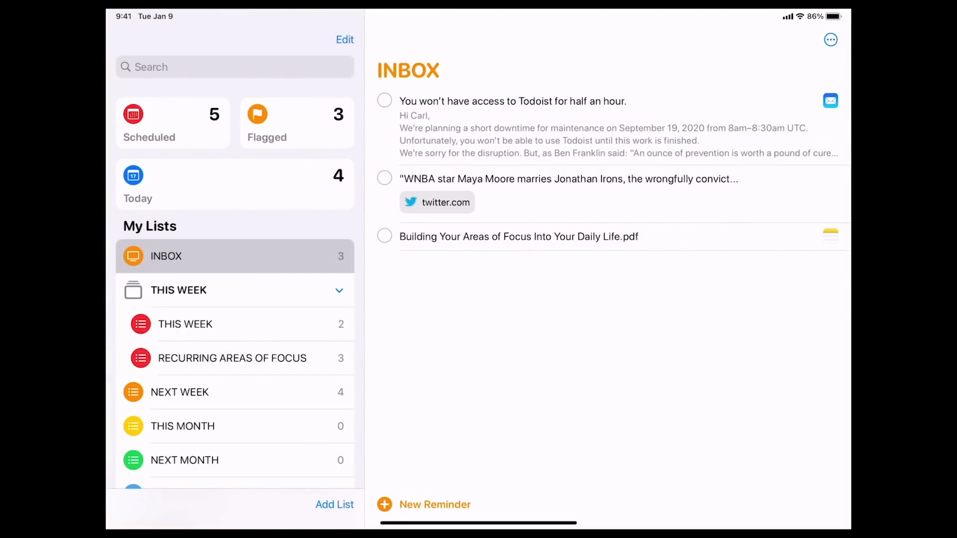
click(518, 236)
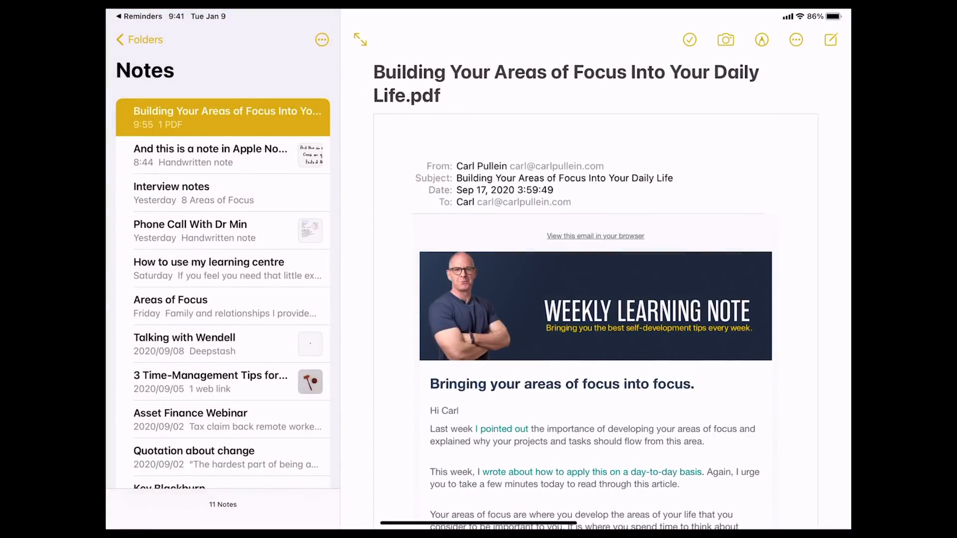